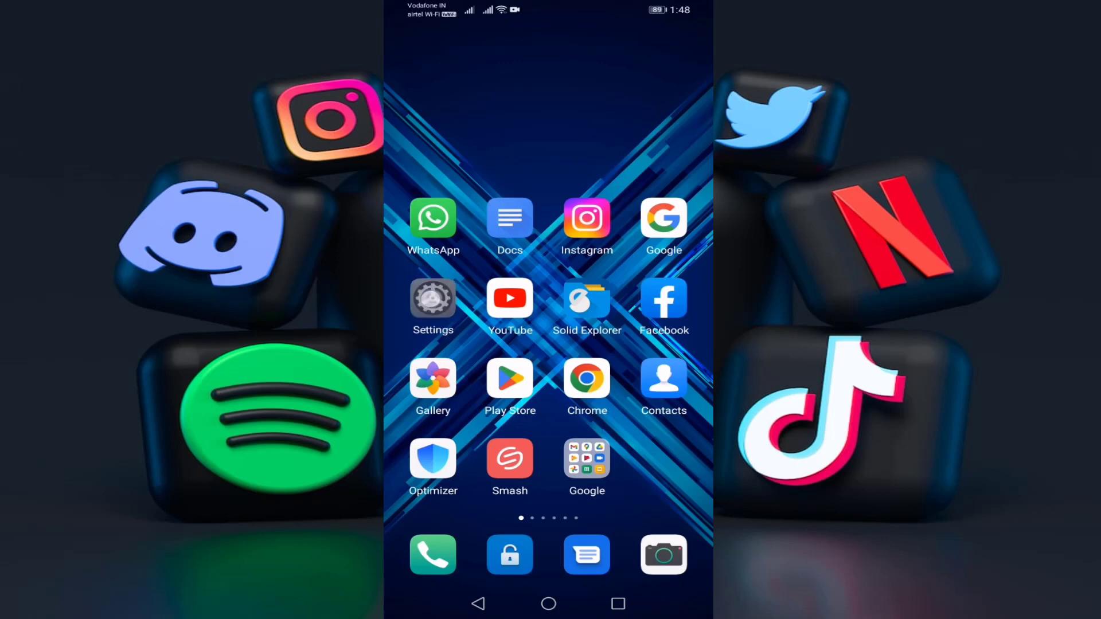
Open Instagram's App info page from the Settings Apps list
left_click(432, 295)
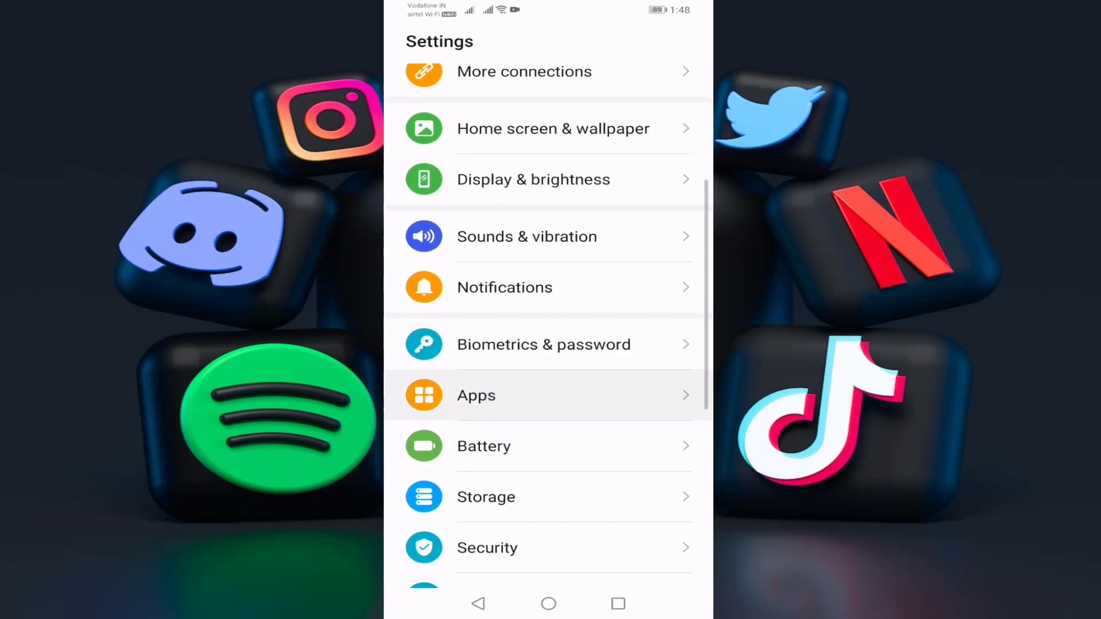
left_click(476, 395)
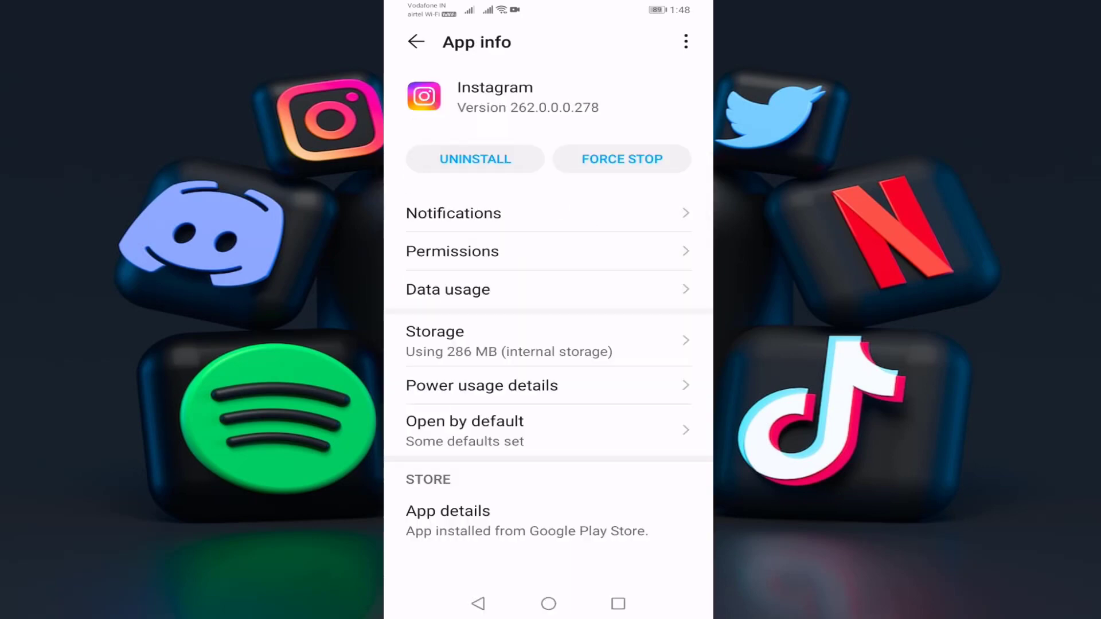
View Instagram's storage breakdown (67.11 MB cache) and clear its app data
left_click(620, 159)
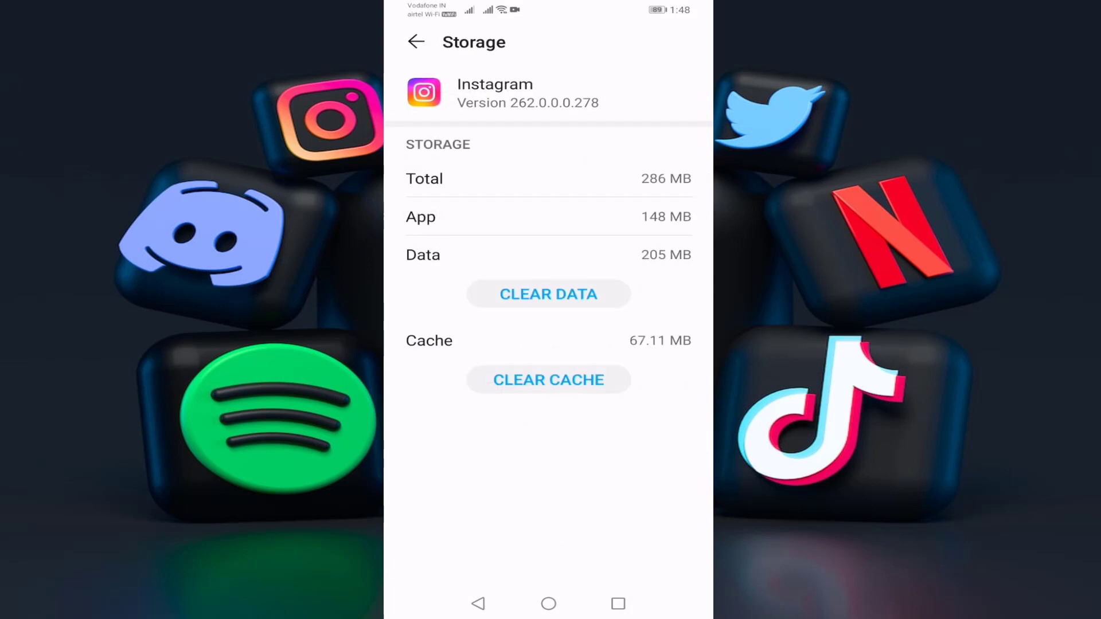
left_click(548, 293)
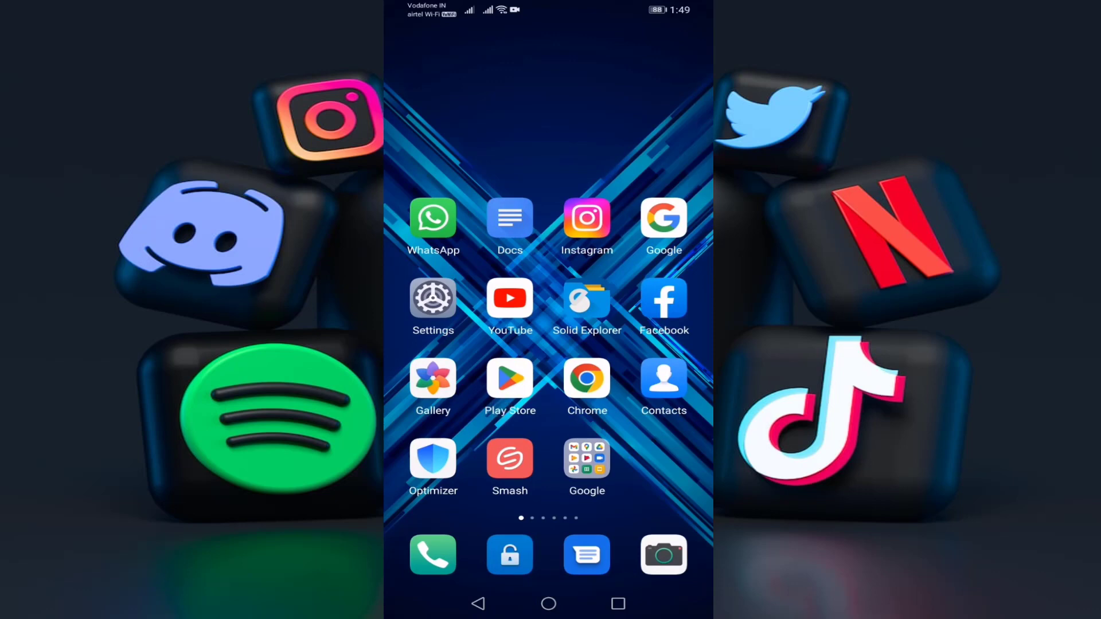
Search the Play Store for 'instagram' and confirm it's installed with no update
left_click(510, 379)
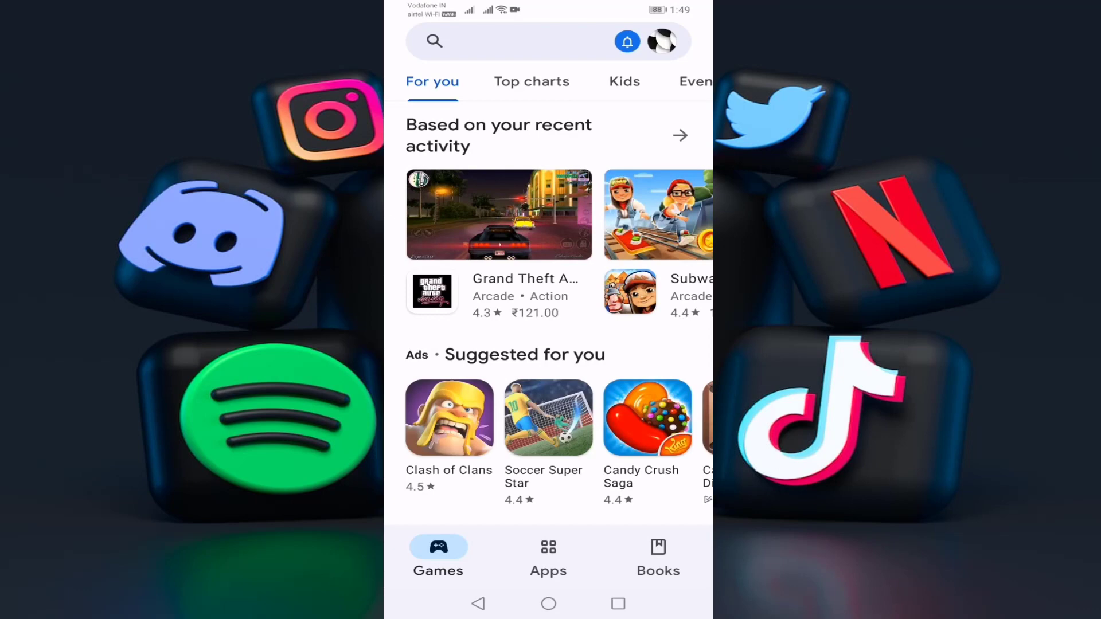
type("ins")
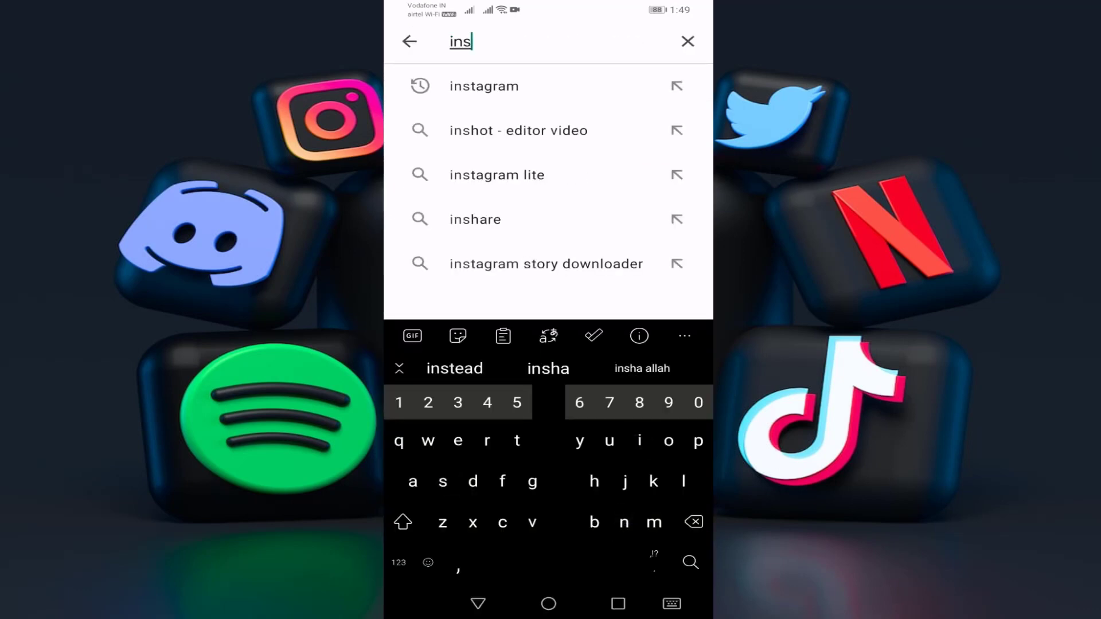
left_click(483, 85)
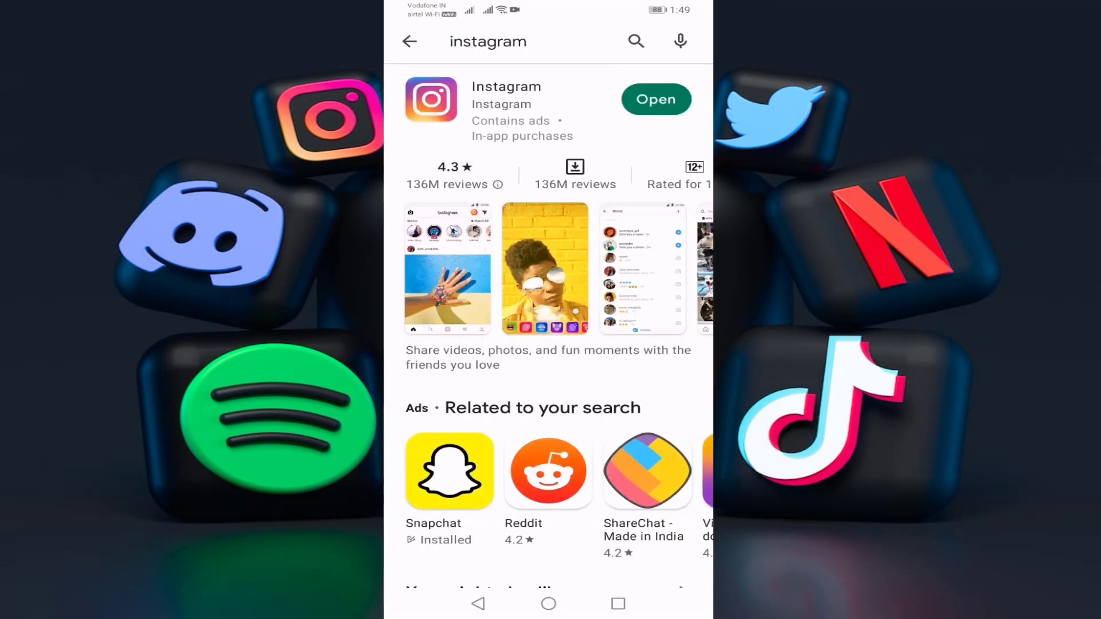